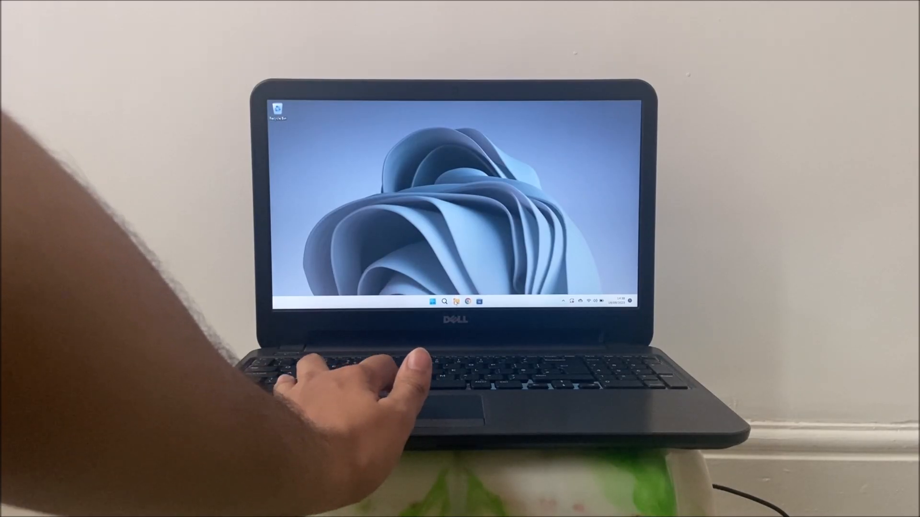
Step: Open File Explorer on Home and show the This PC context menu
{"action": "left_click", "coordinate": [455, 314]}
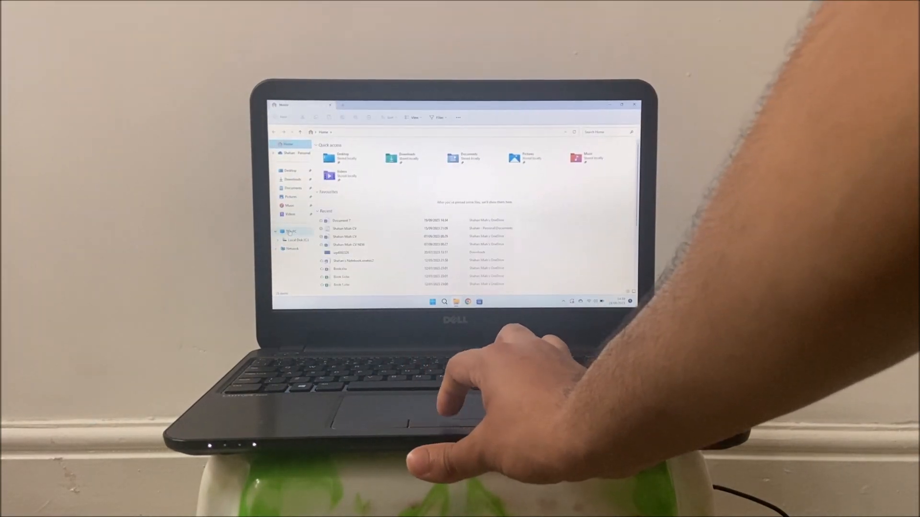
{"action": "right_click", "coordinate": [290, 231]}
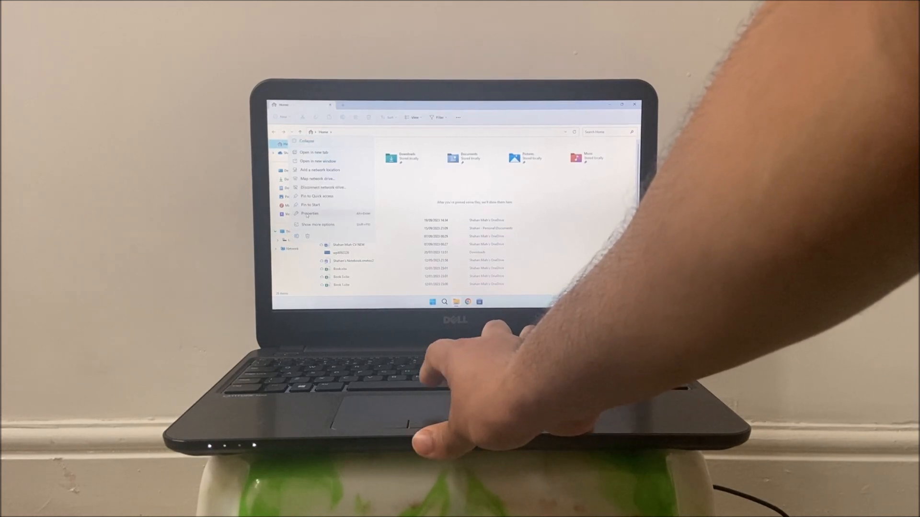